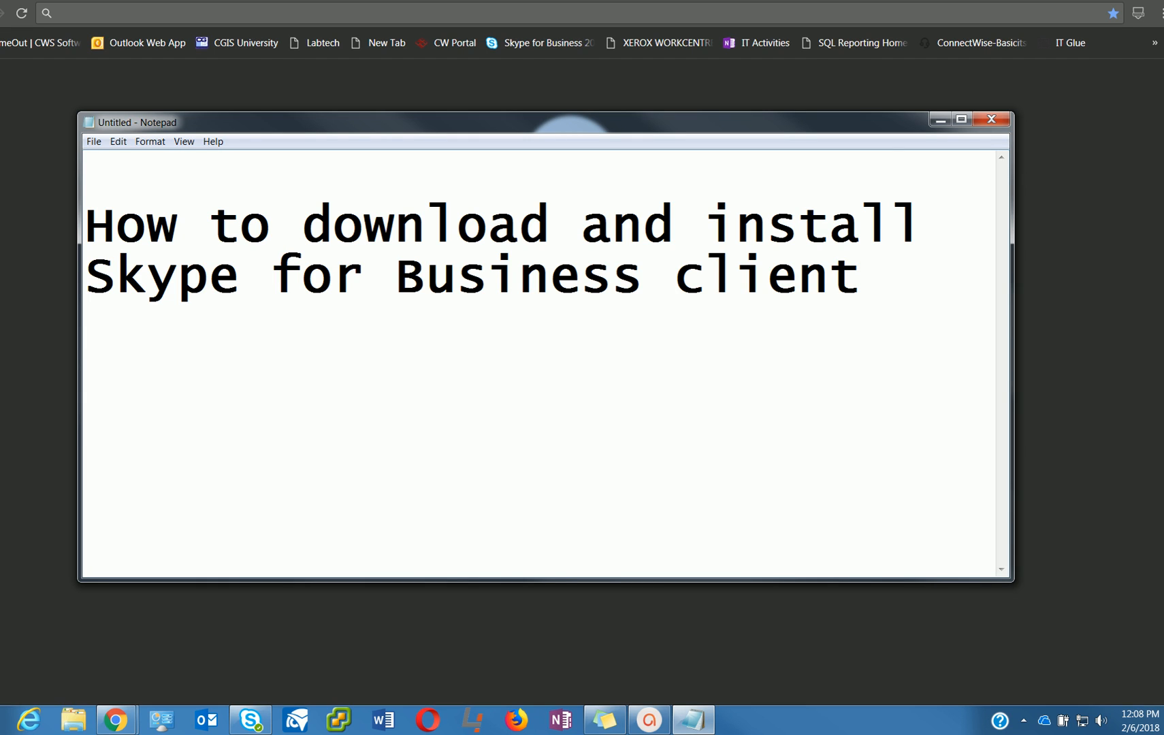
{"action": "mouse_move", "coordinate": [1000, 365]}
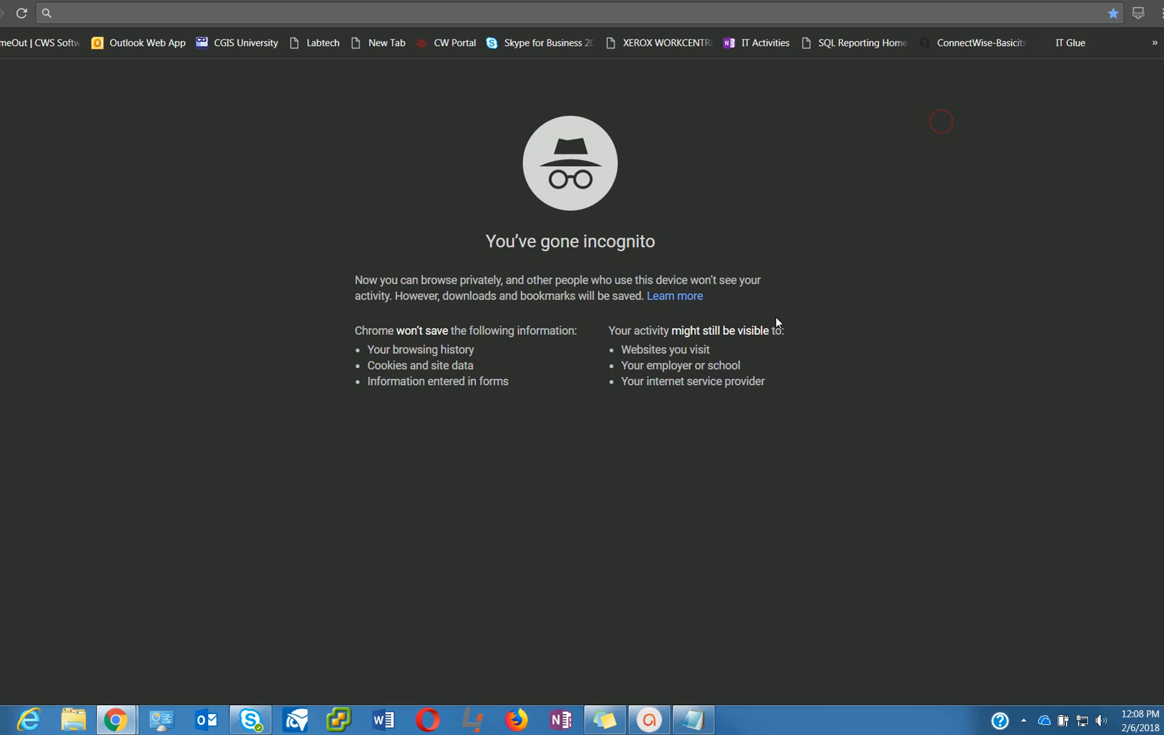
{"action": "mouse_move", "coordinate": [332, 561]}
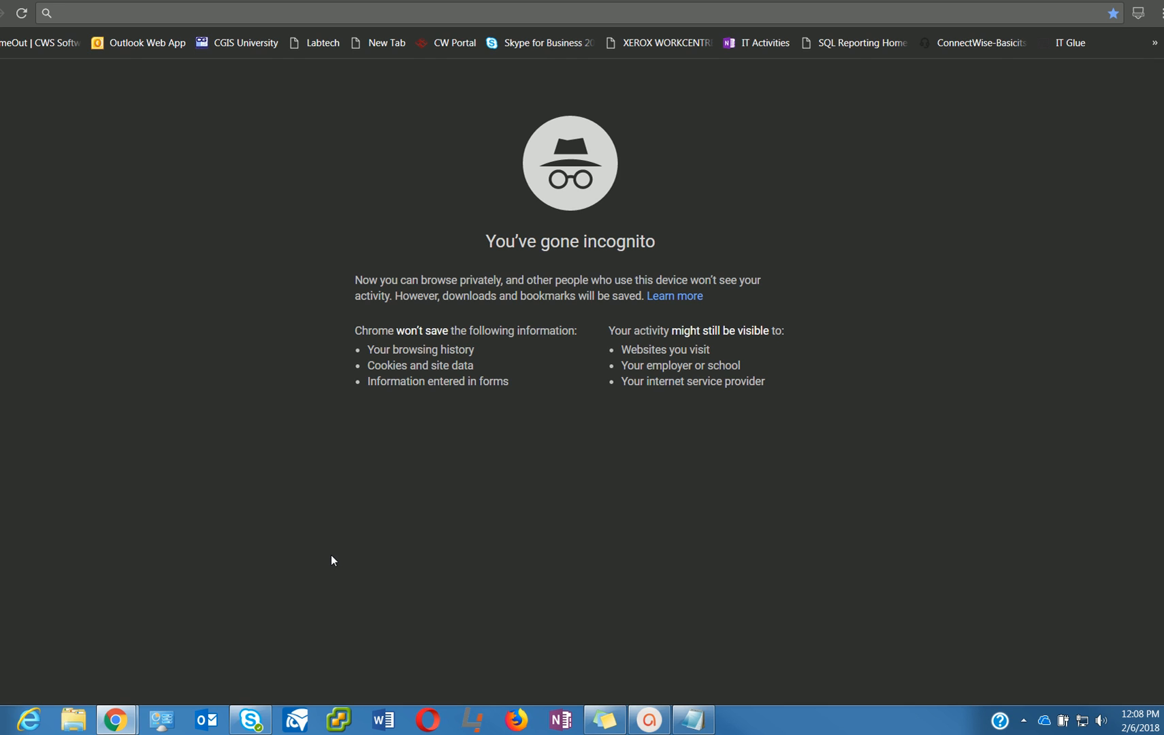
{"action": "mouse_move", "coordinate": [116, 720]}
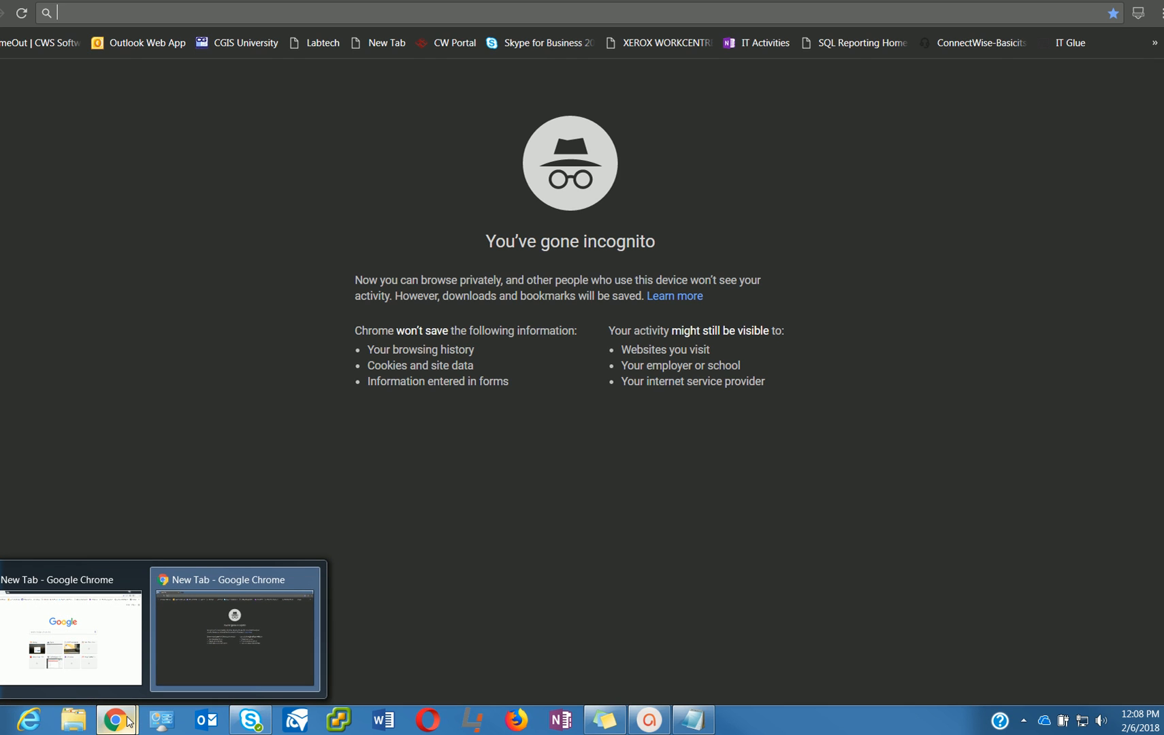
{"action": "mouse_move", "coordinate": [339, 288]}
{"action": "type", "text": "https://"}
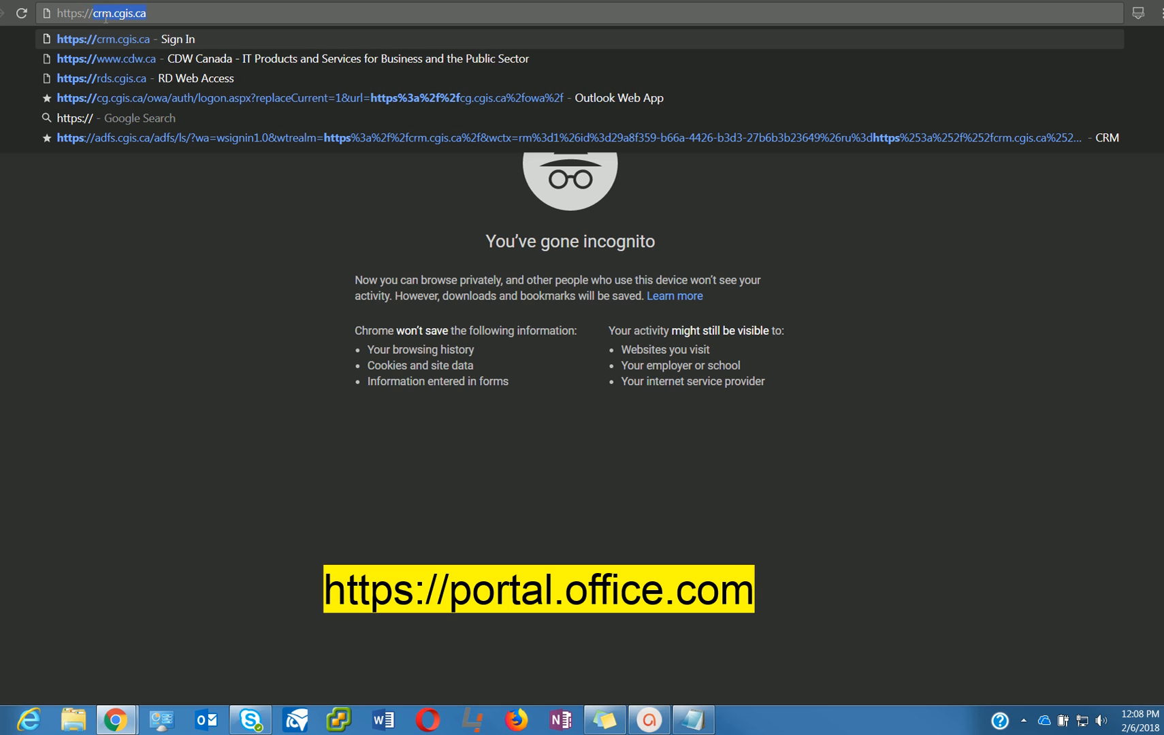
Go to portal.office.com in a Chrome incognito window.
{"action": "type", "text": "portal.office.com"}
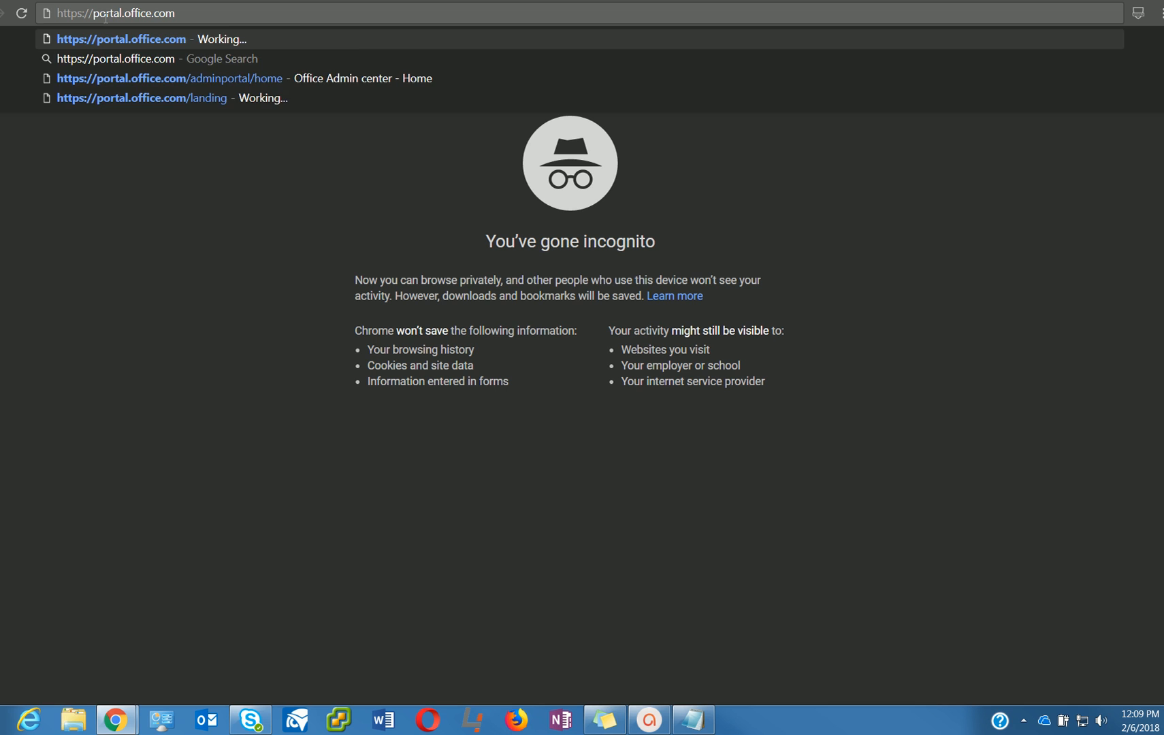
{"action": "left_click", "coordinate": [121, 39]}
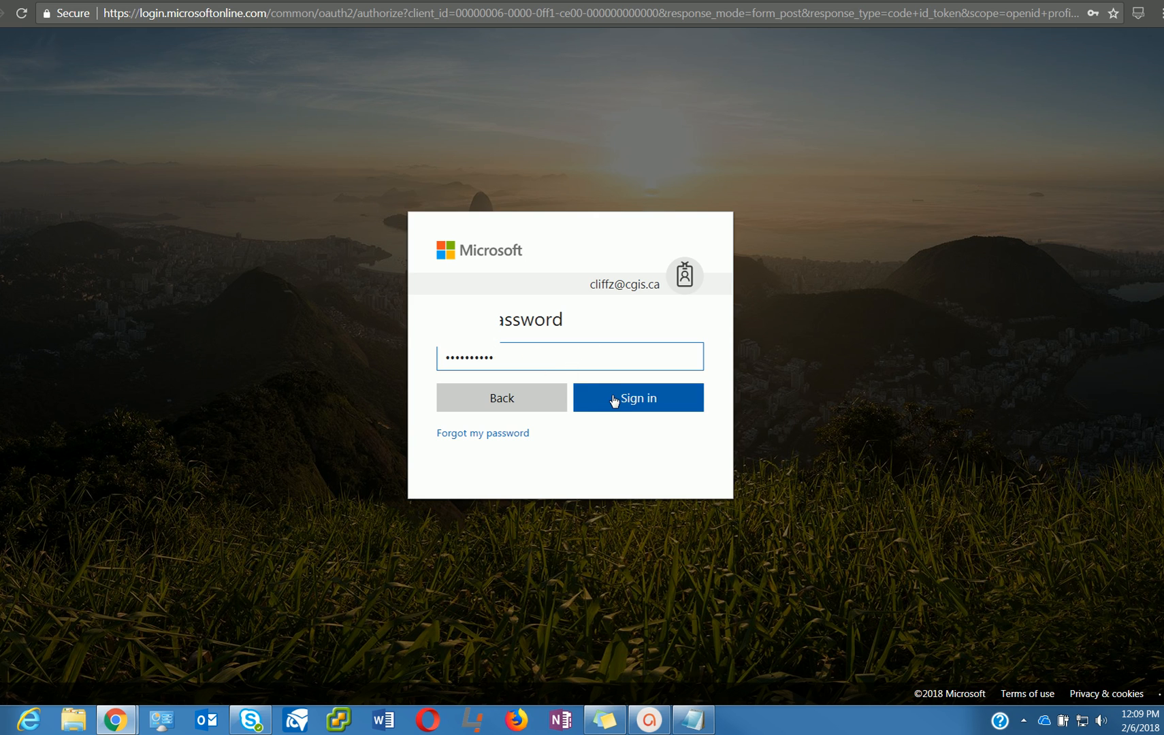
Submit the account password and answer Yes to 'Stay signed in?'.
{"action": "left_click", "coordinate": [637, 397]}
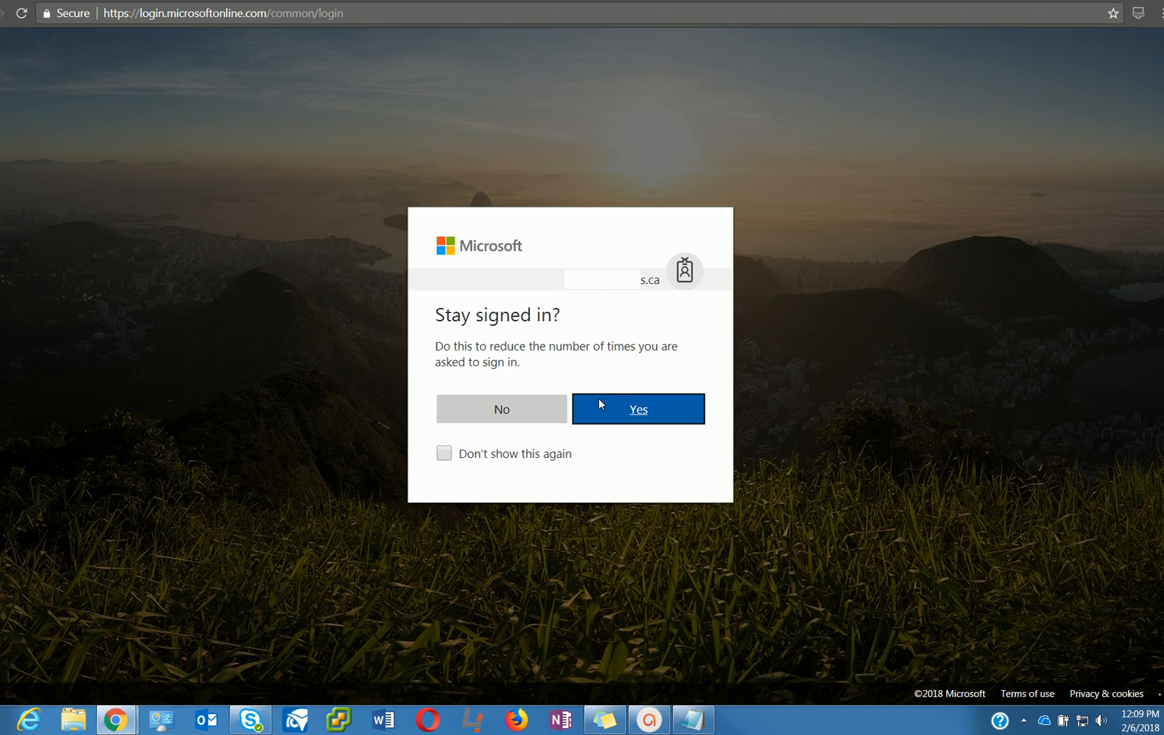
{"action": "left_click", "coordinate": [637, 408]}
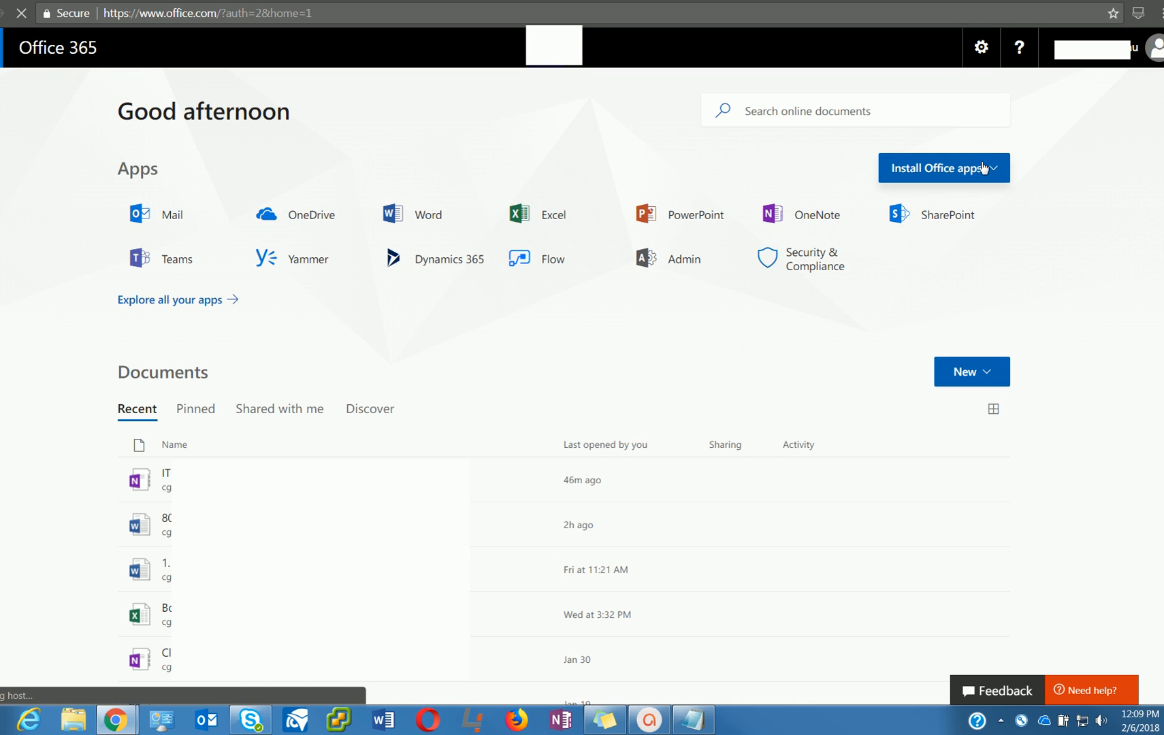
Expand the Install Office apps dropdown to show Office 2016 and Other install options.
{"action": "left_click", "coordinate": [937, 167]}
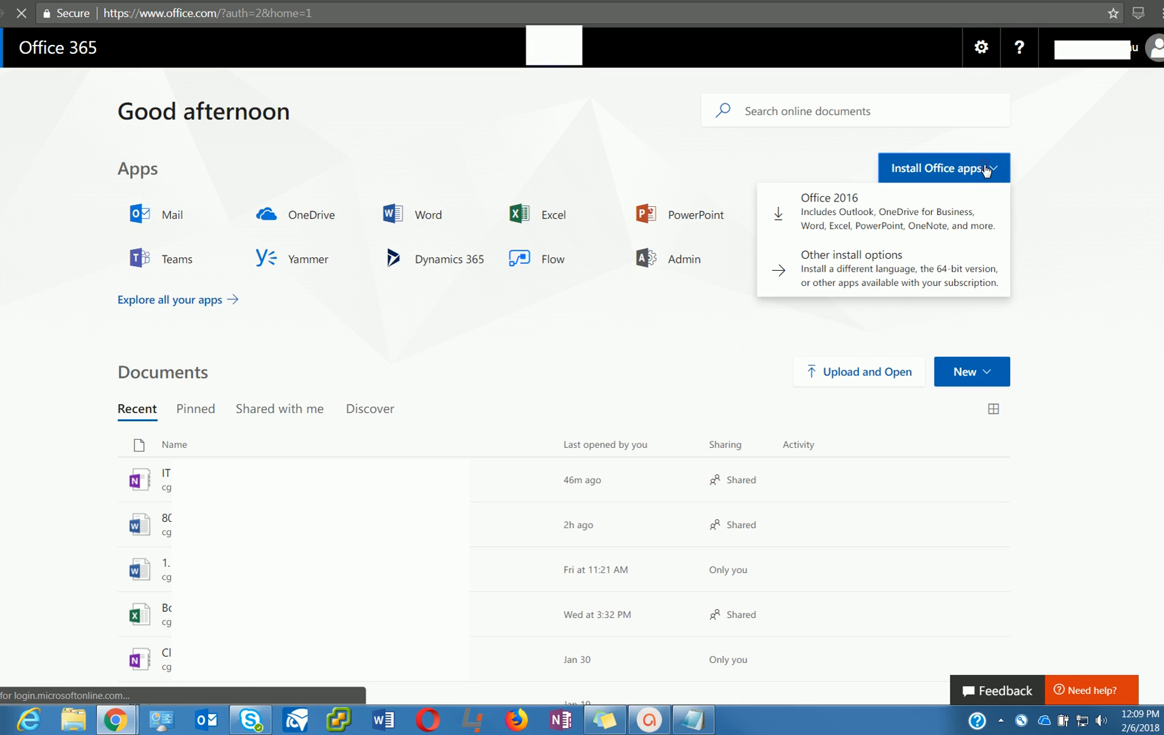
{"action": "mouse_move", "coordinate": [984, 169]}
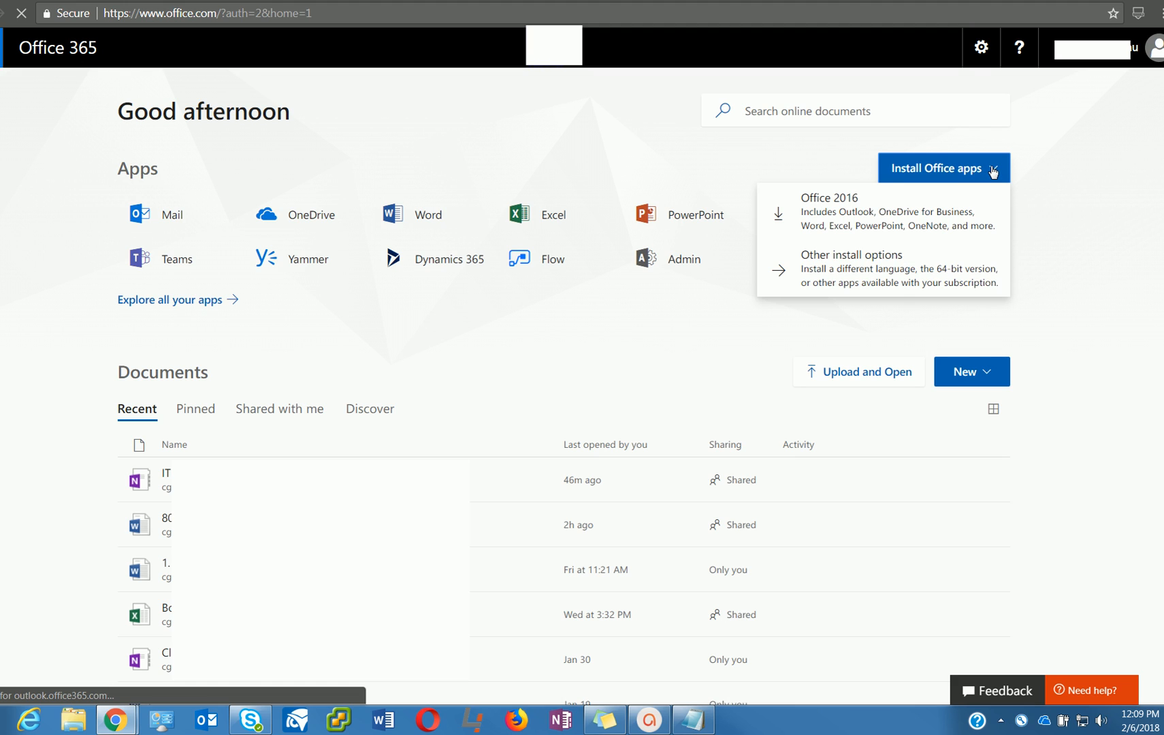
{"action": "mouse_move", "coordinate": [995, 174]}
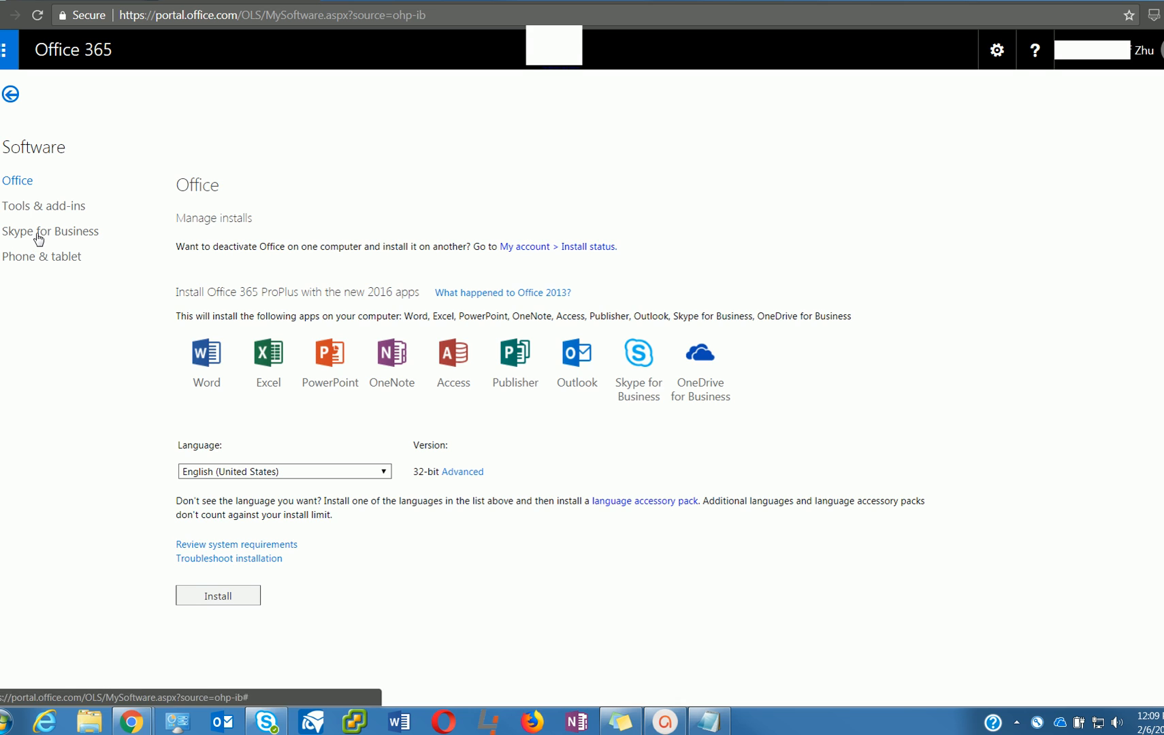
Install Skype for Business 2016 from the Software page's Skype for Business section.
{"action": "left_click", "coordinate": [49, 231]}
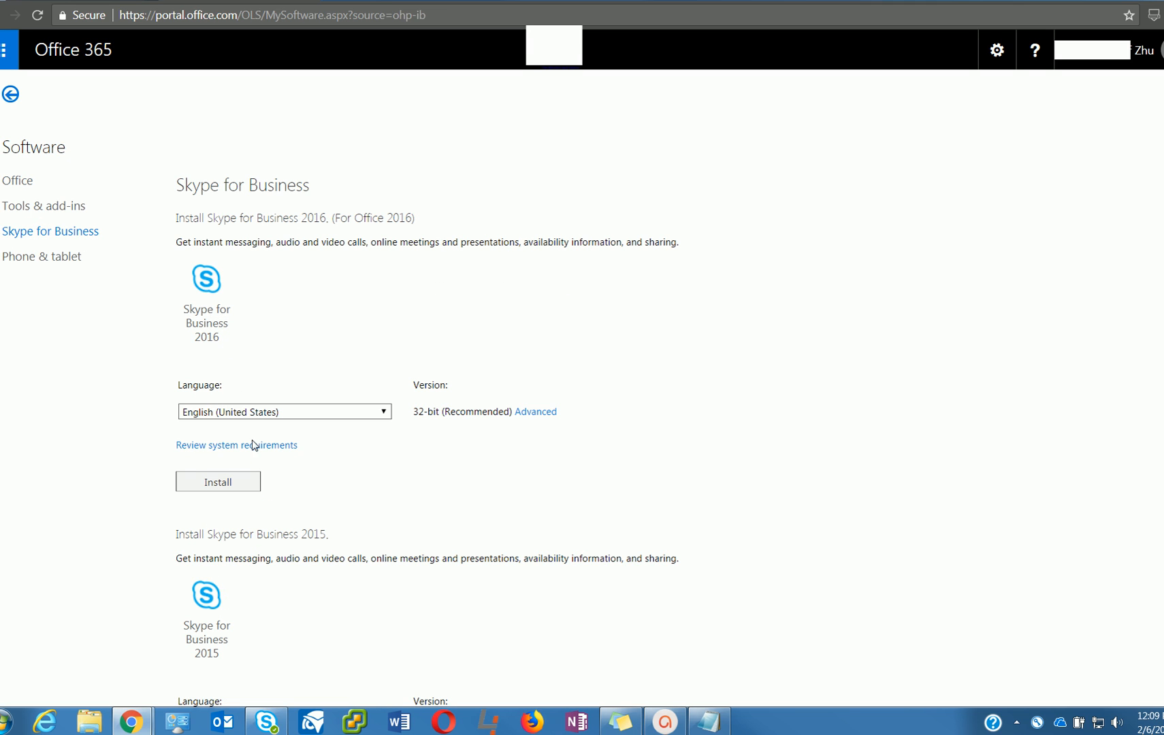
{"action": "left_click", "coordinate": [219, 481]}
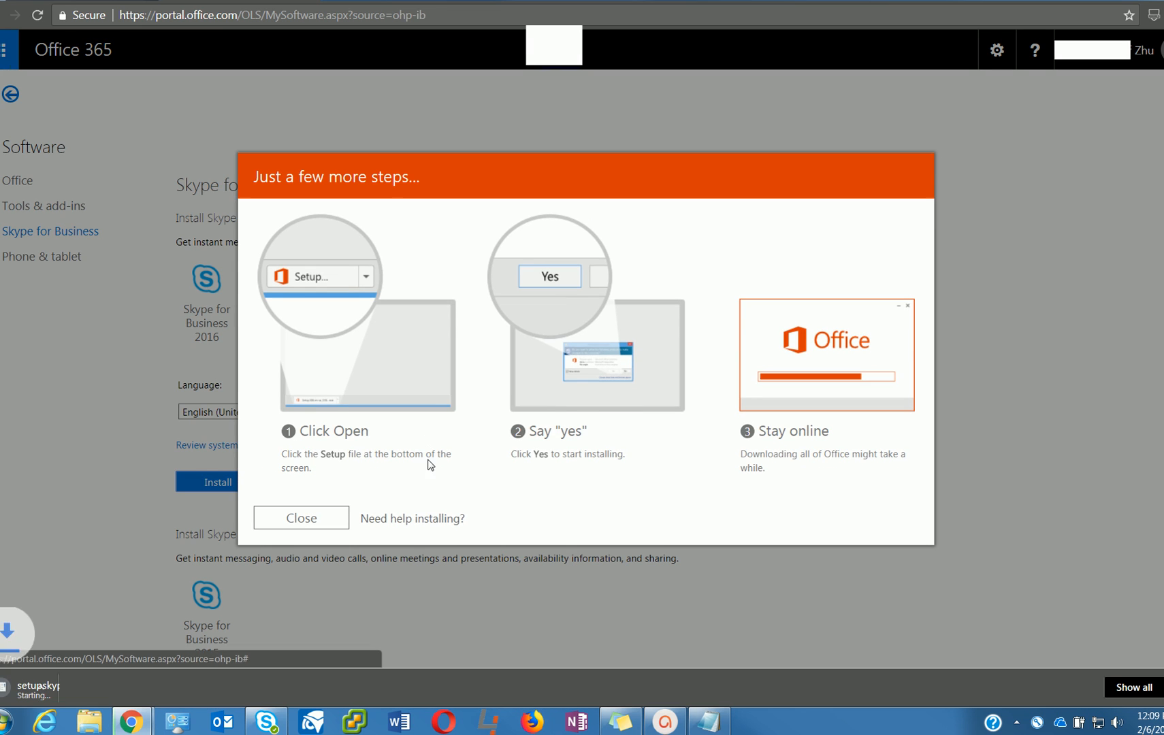